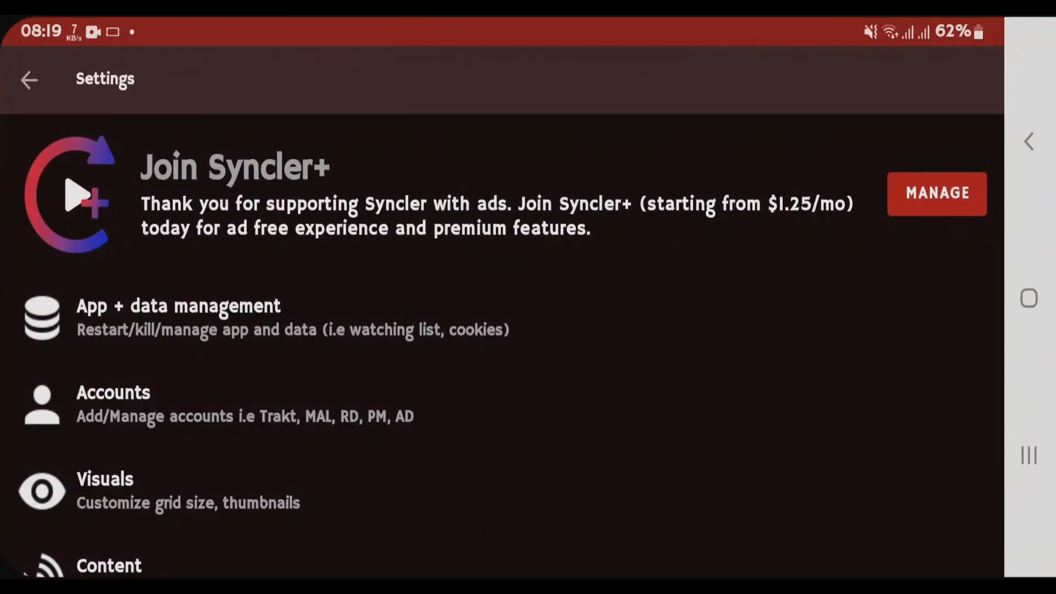
# - Reach the Provider packages settings and the Kosmos summary showing 0 packages installed
pyautogui.scroll(-3)
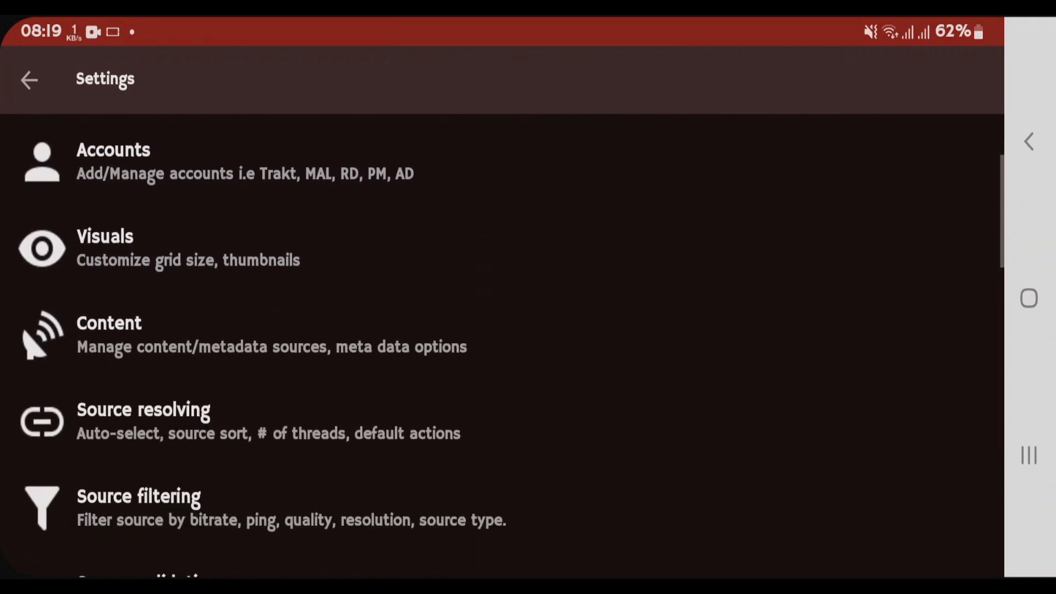
pyautogui.scroll(-3)
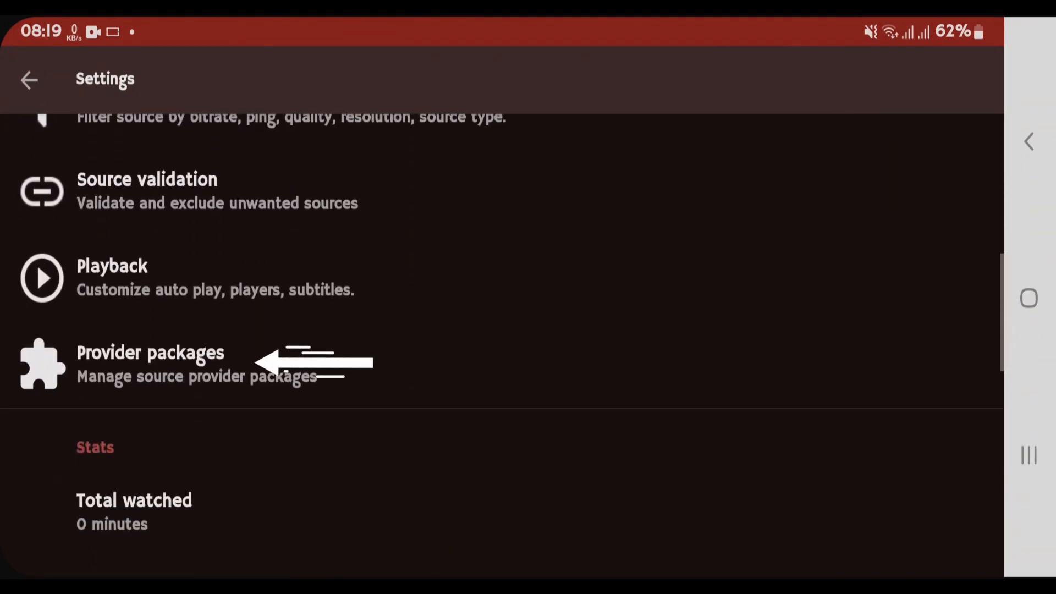
pyautogui.click(149, 353)
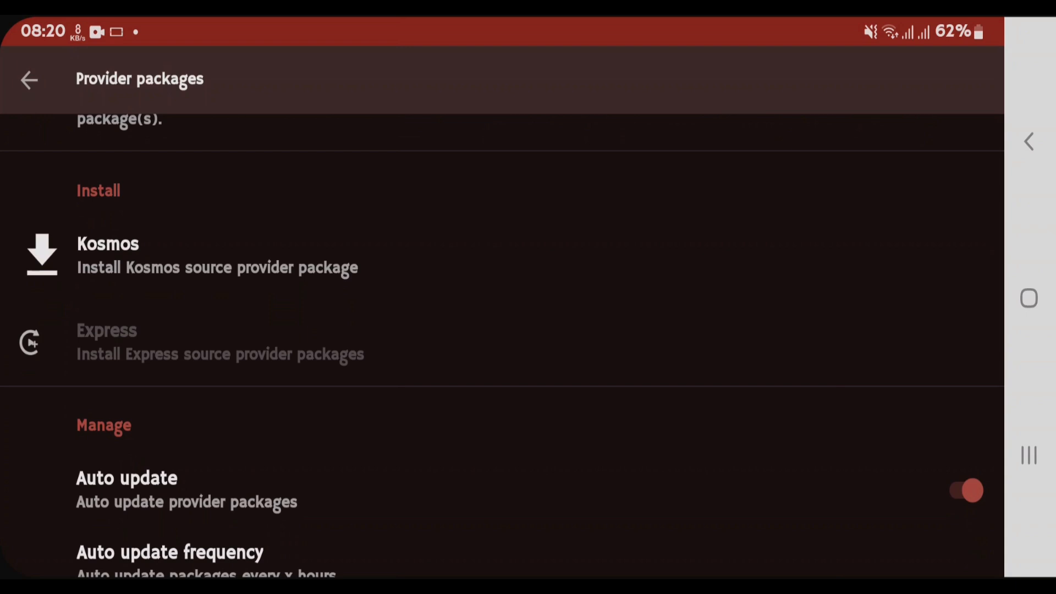
pyautogui.scroll(-3)
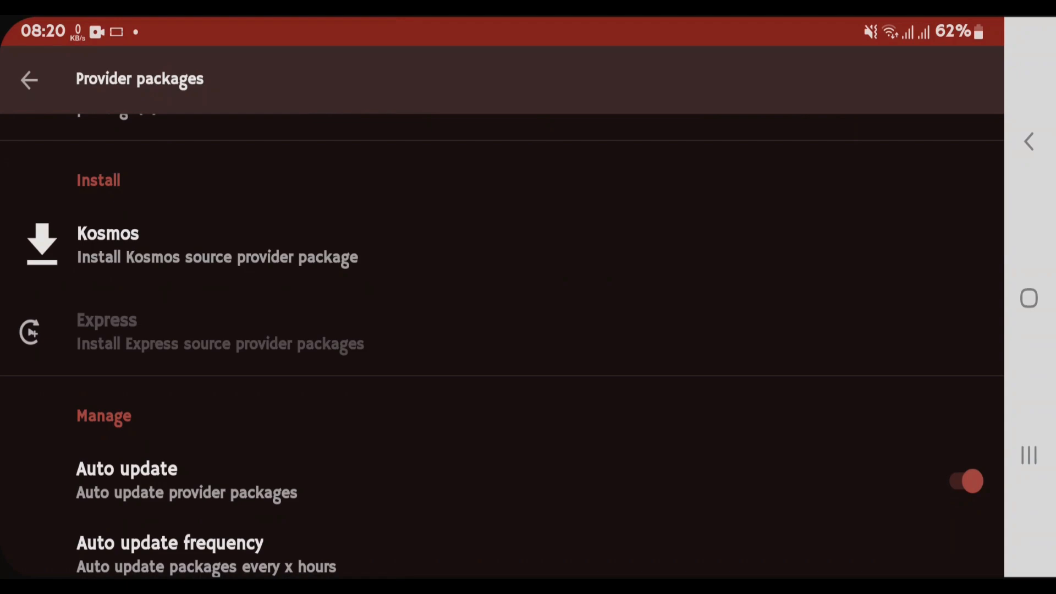
pyautogui.scroll(-3)
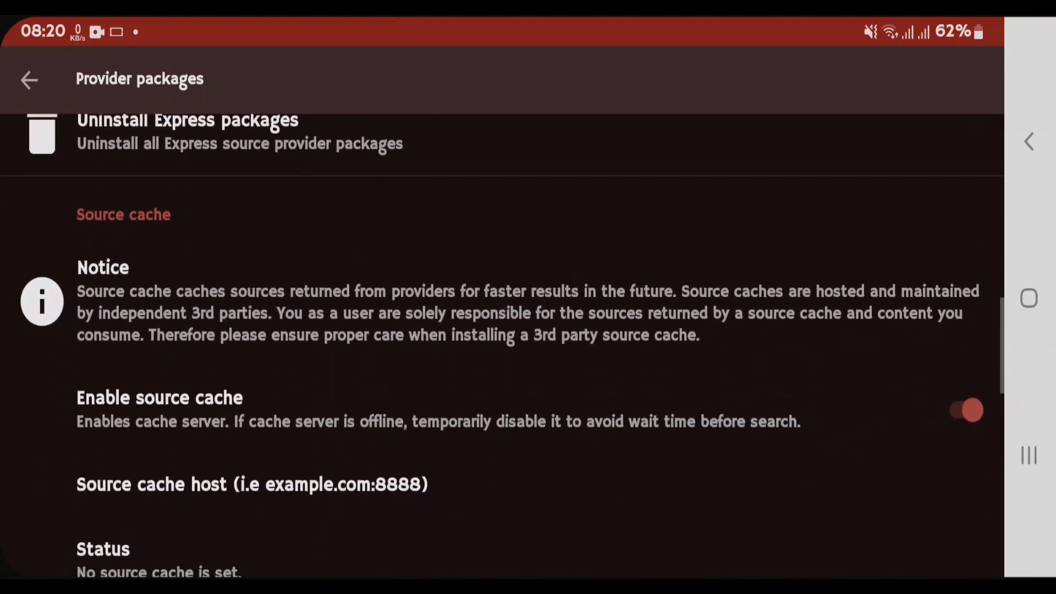
pyautogui.scroll(-3)
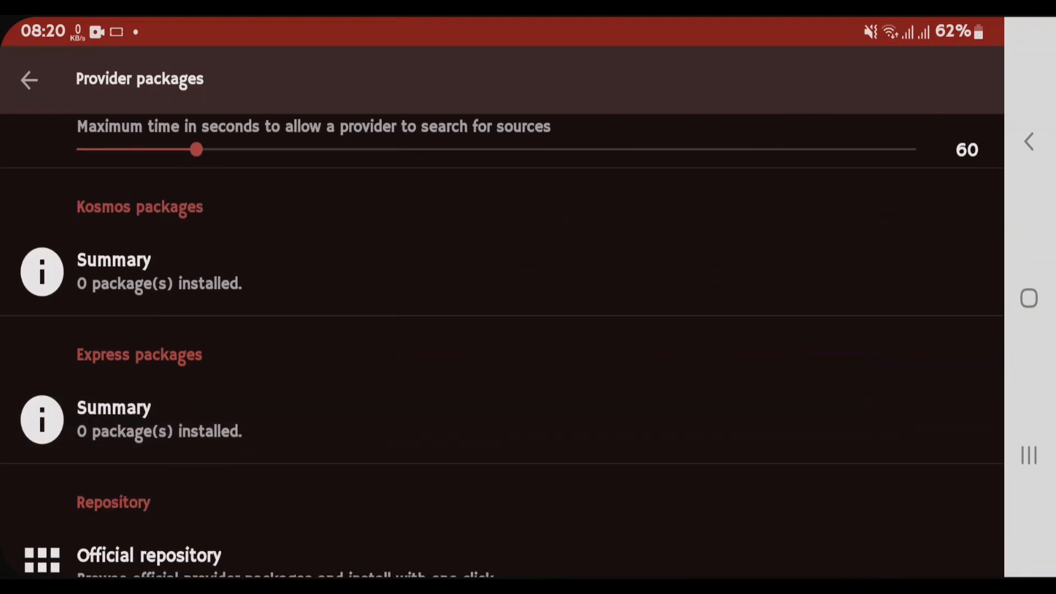
pyautogui.scroll(-3)
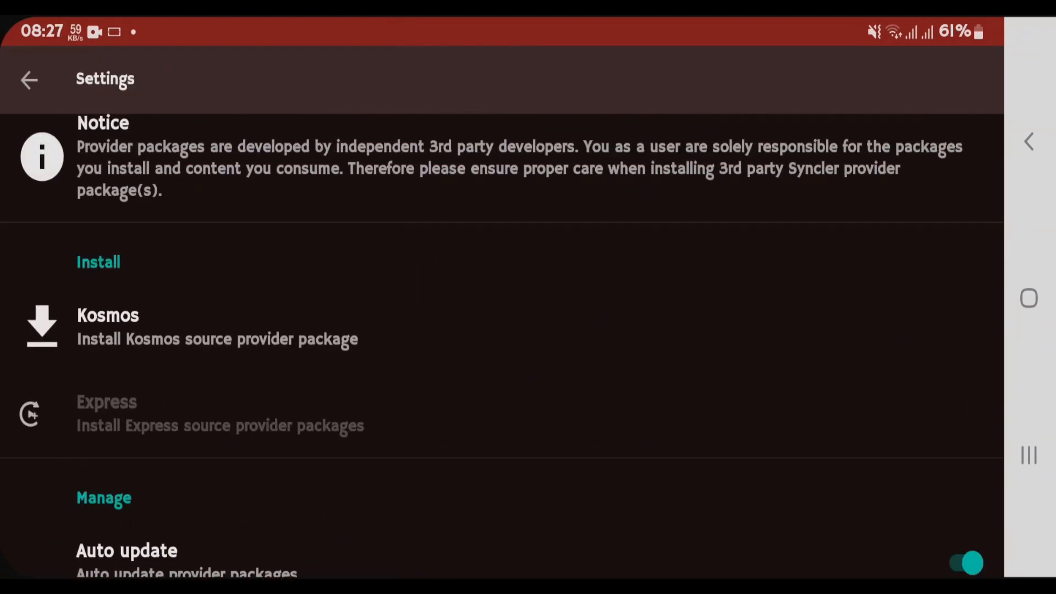
pyautogui.click(108, 325)
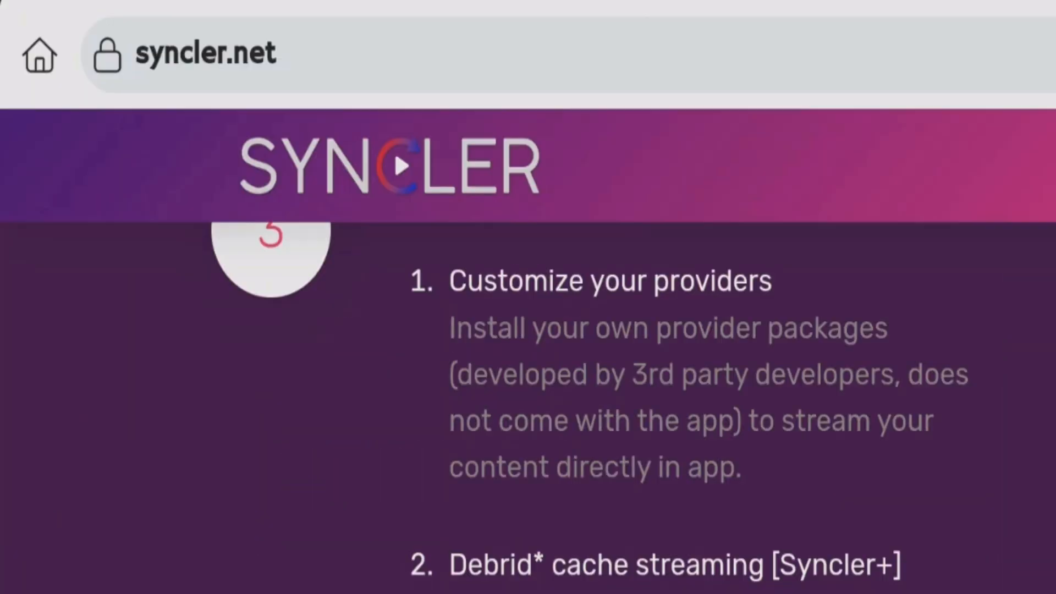
# - Navigate to syncler.net/install and submit the app code to reach Step 2
pyautogui.click(194, 53)
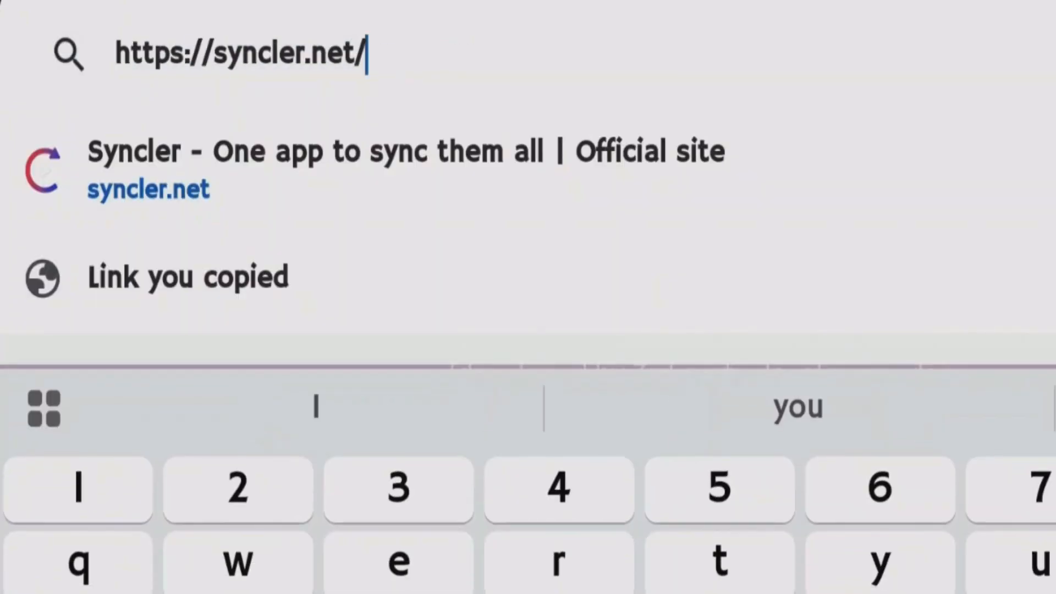
pyautogui.write('install')
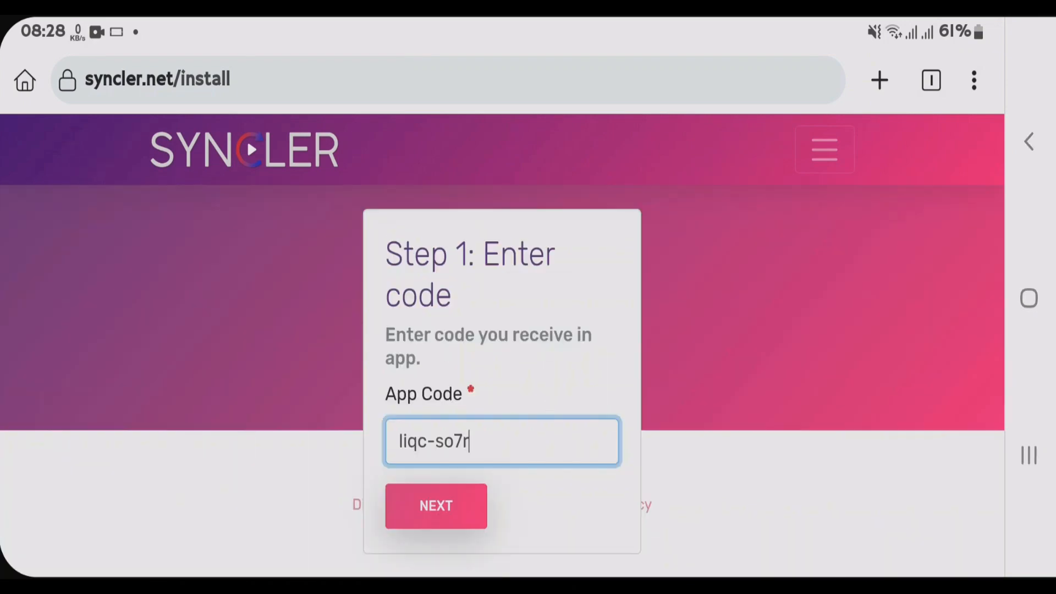
pyautogui.click(436, 506)
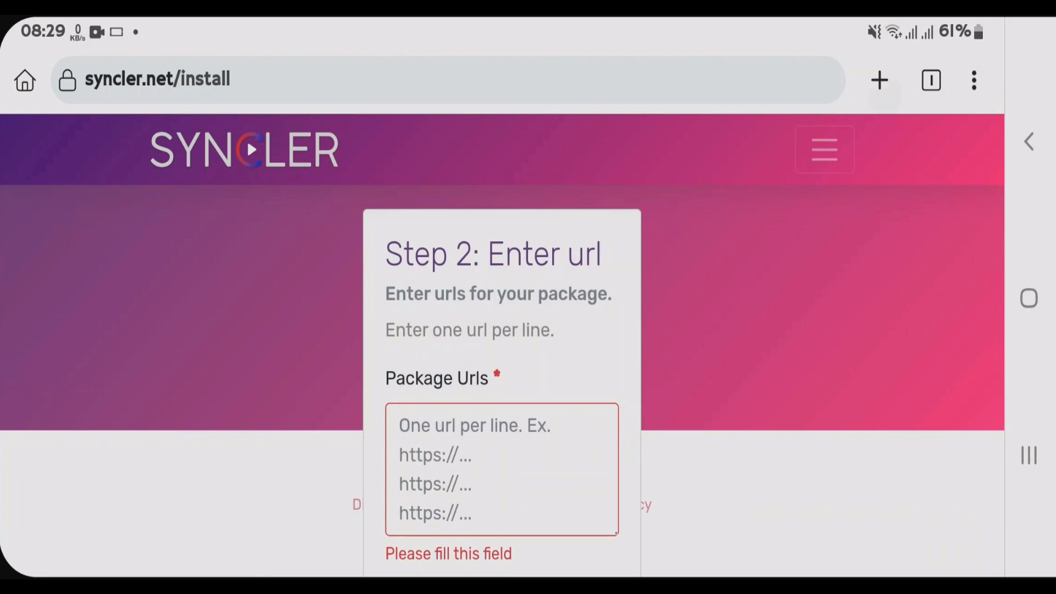
# - Search 'syncler provider packages github' and choose the JakedUp/Syncler-Packages result
pyautogui.click(444, 72)
pyautogui.write('syncler p')
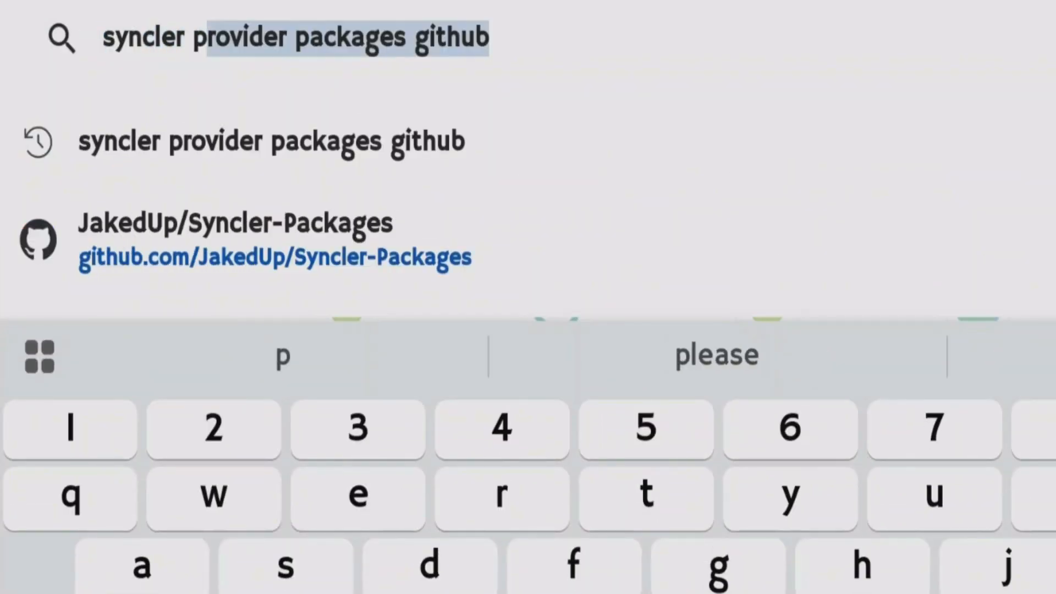
pyautogui.click(264, 142)
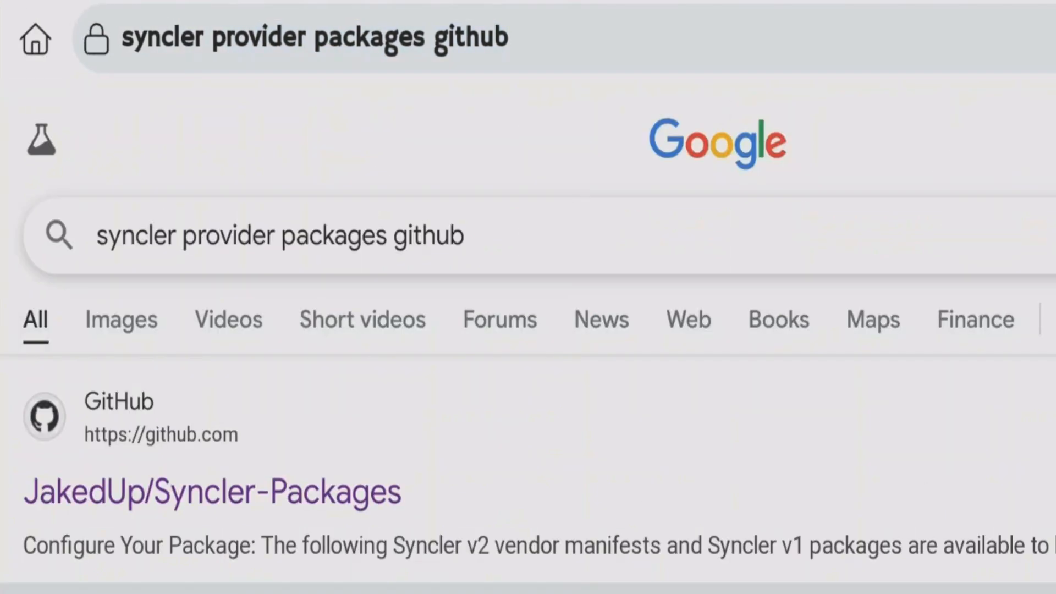
pyautogui.click(207, 491)
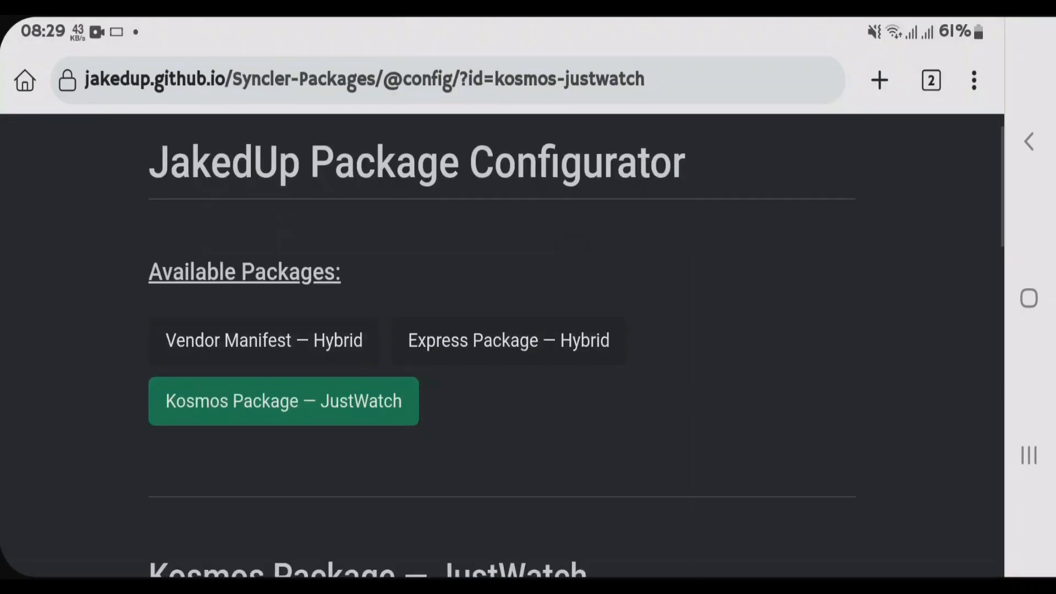
# - Copy the green Package URL for the Kosmos Package — JustWatch
pyautogui.scroll(-3)
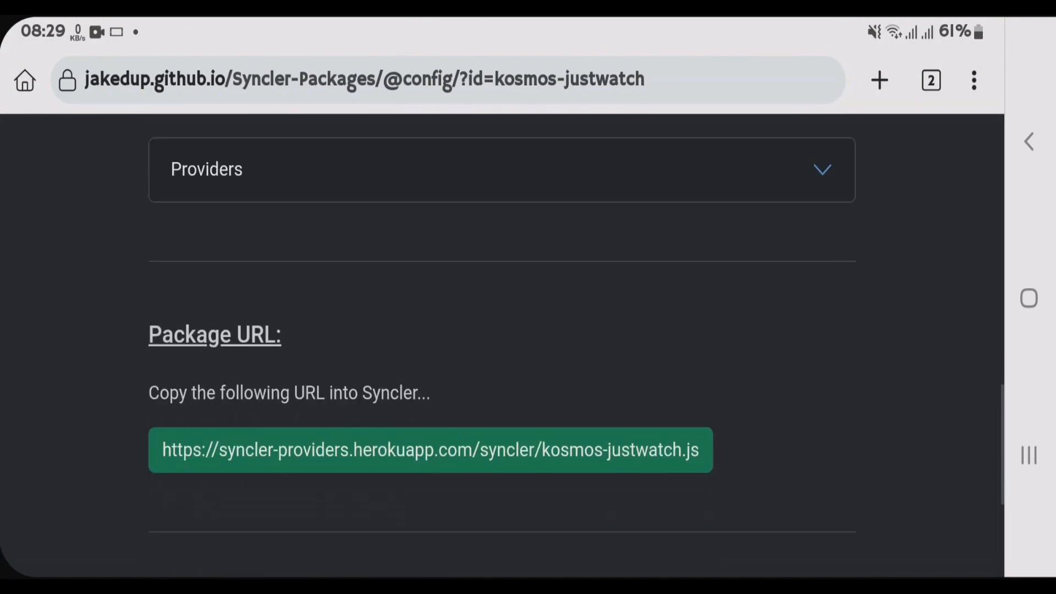
pyautogui.scroll(-3)
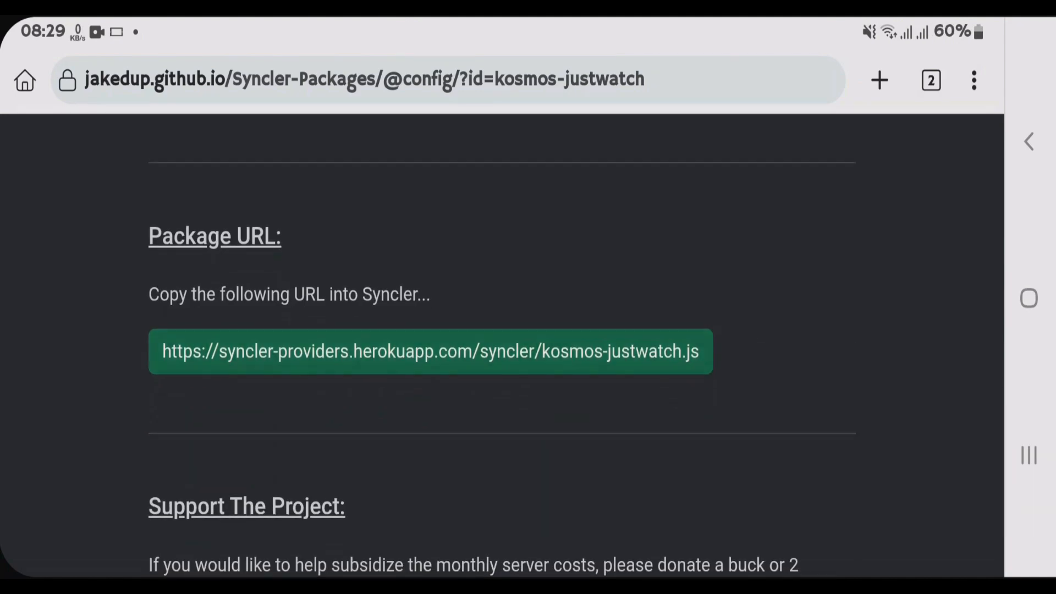
pyautogui.rightClick(424, 352)
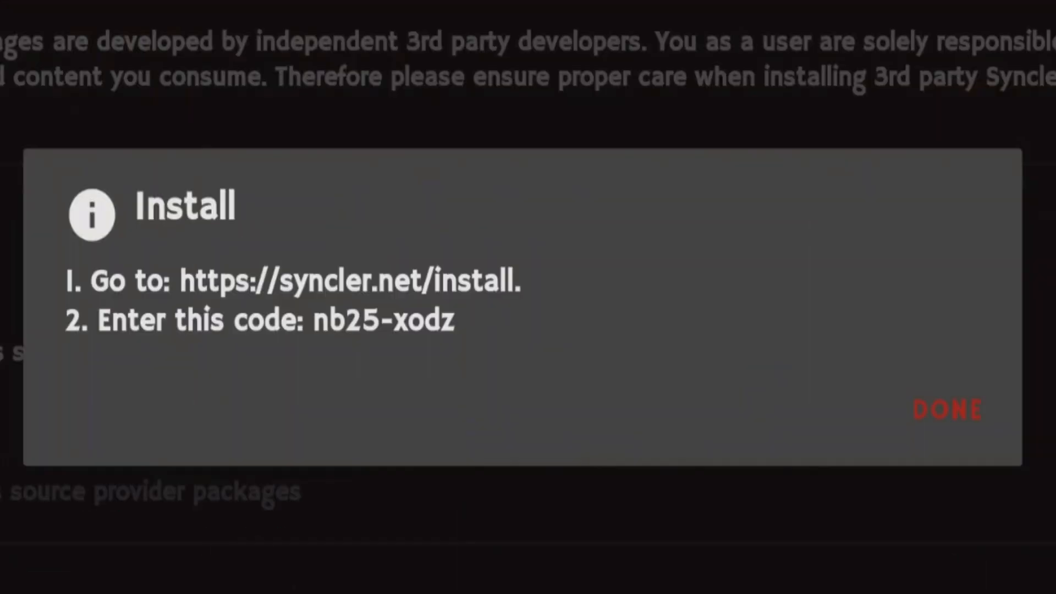
# - Confirm DONE on the Install dialog, returning to provider packages
pyautogui.click(946, 409)
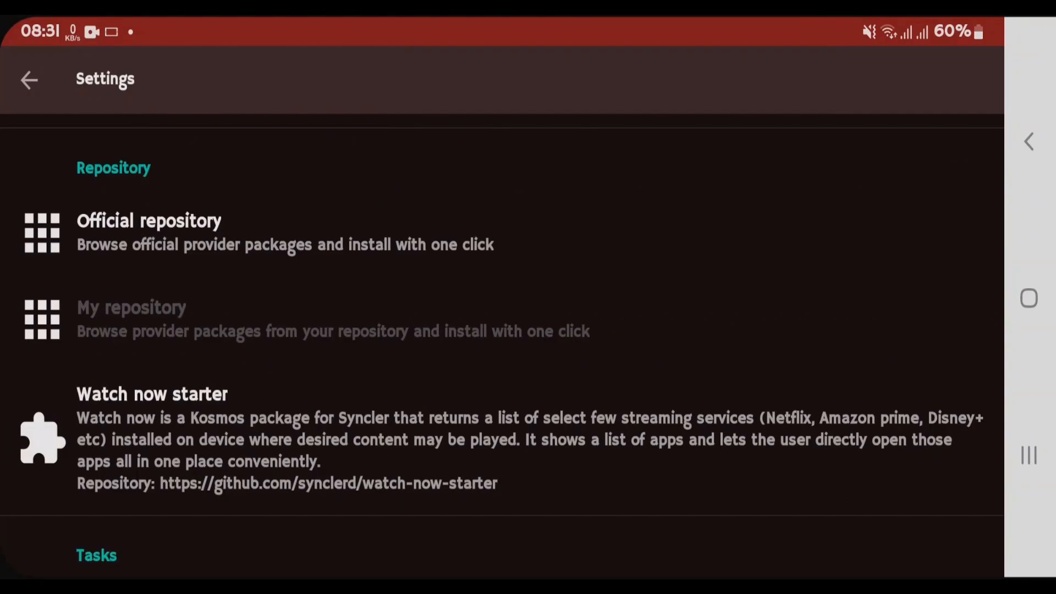
pyautogui.scroll(-3)
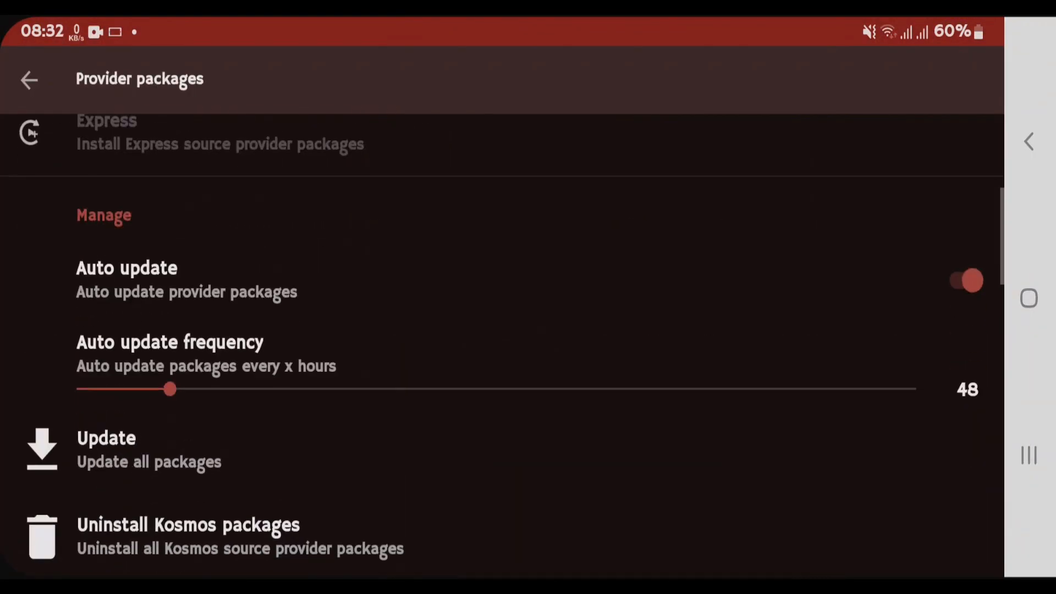
pyautogui.scroll(-3)
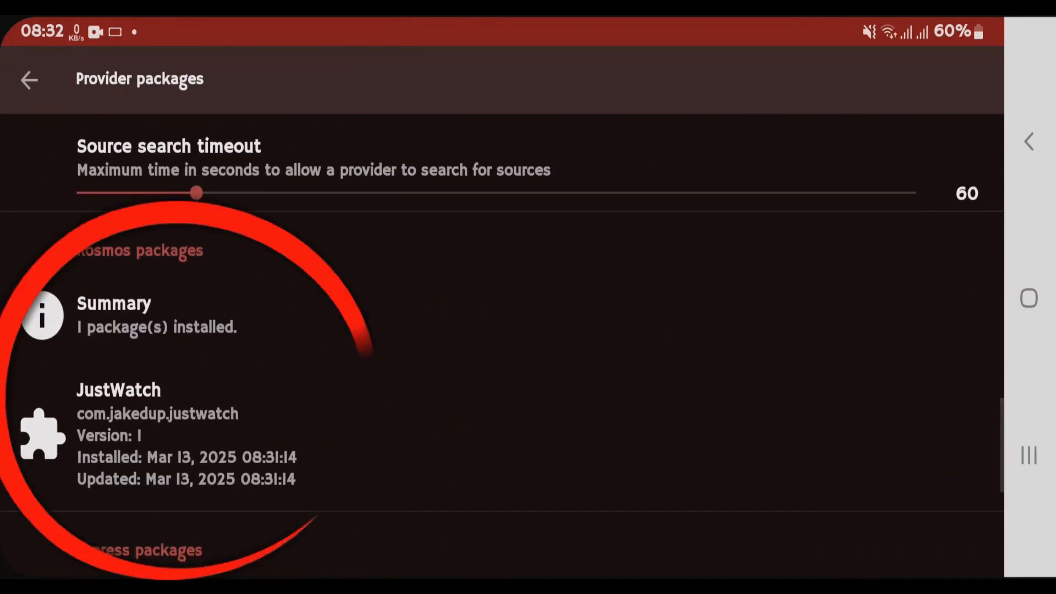
pyautogui.scroll(-3)
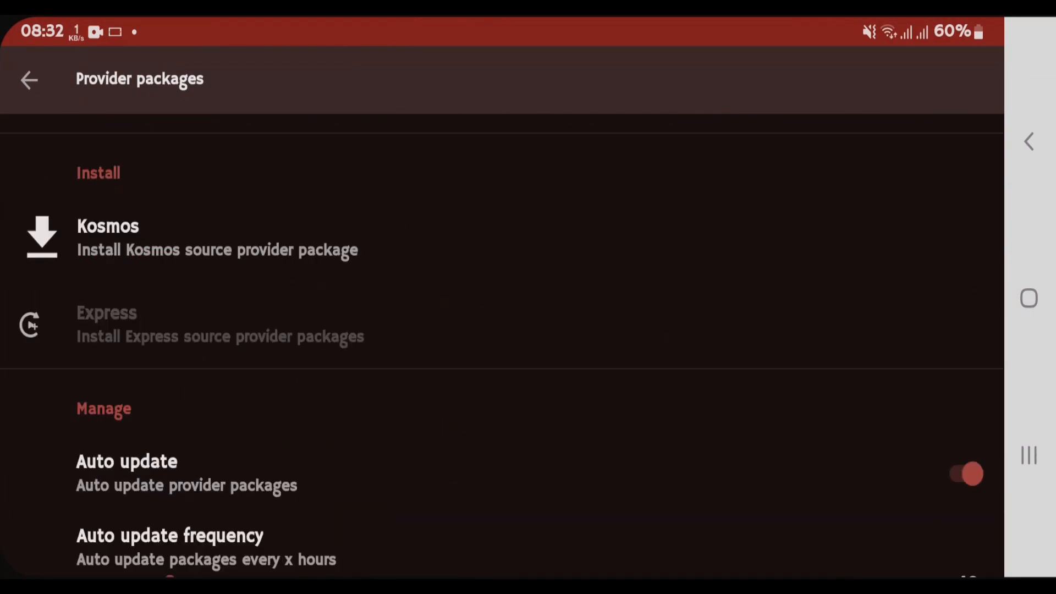